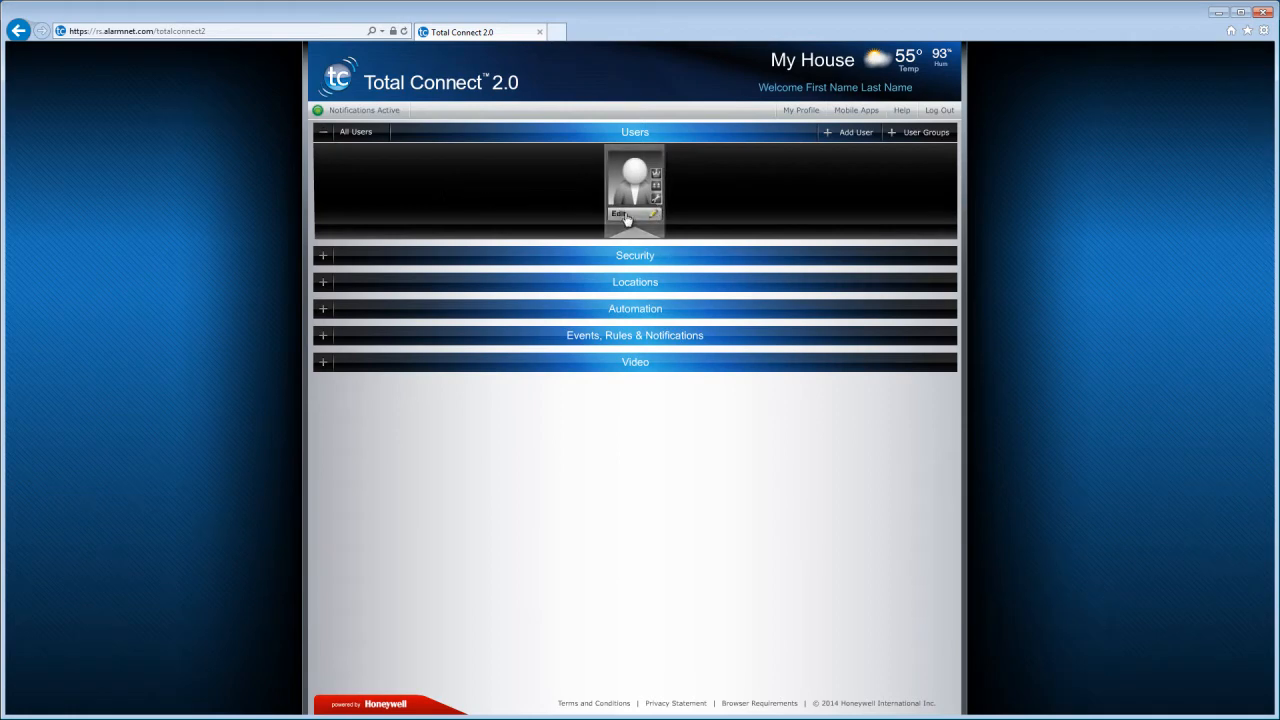
Edit the master user's profile and upload the John image as its photo
{"action": "left_click", "coordinate": [652, 212]}
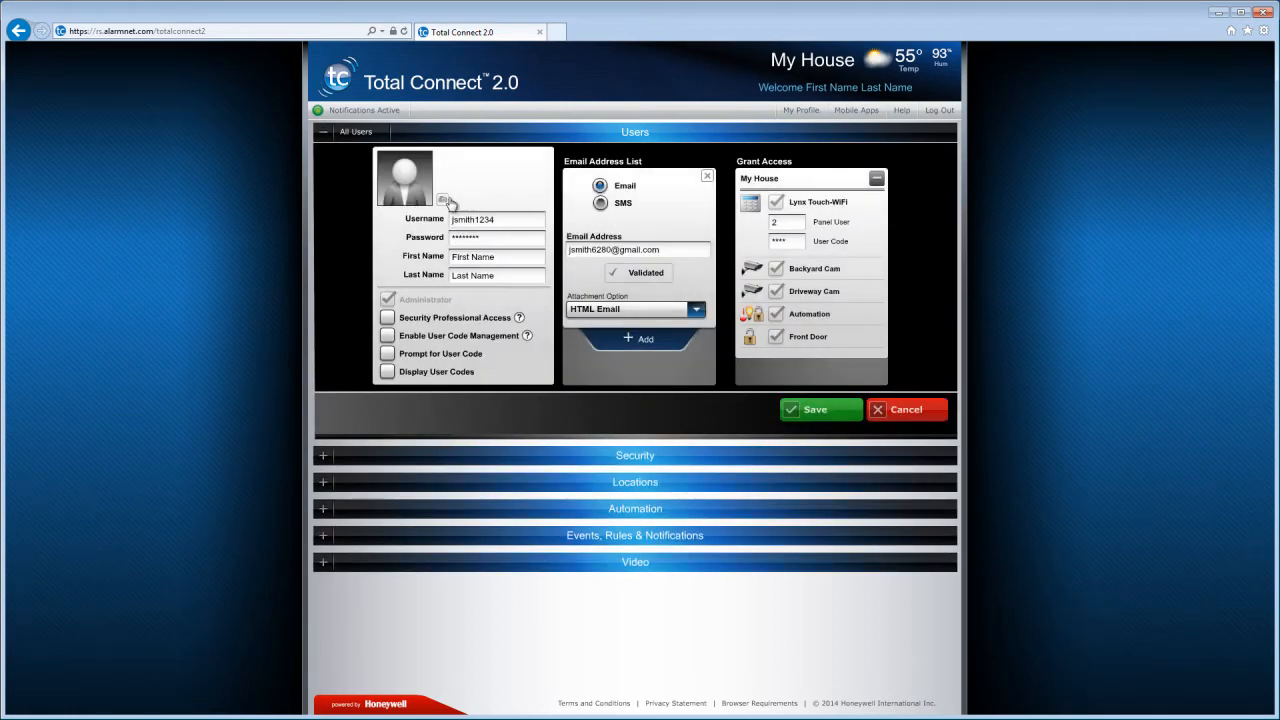
{"action": "left_click", "coordinate": [444, 200]}
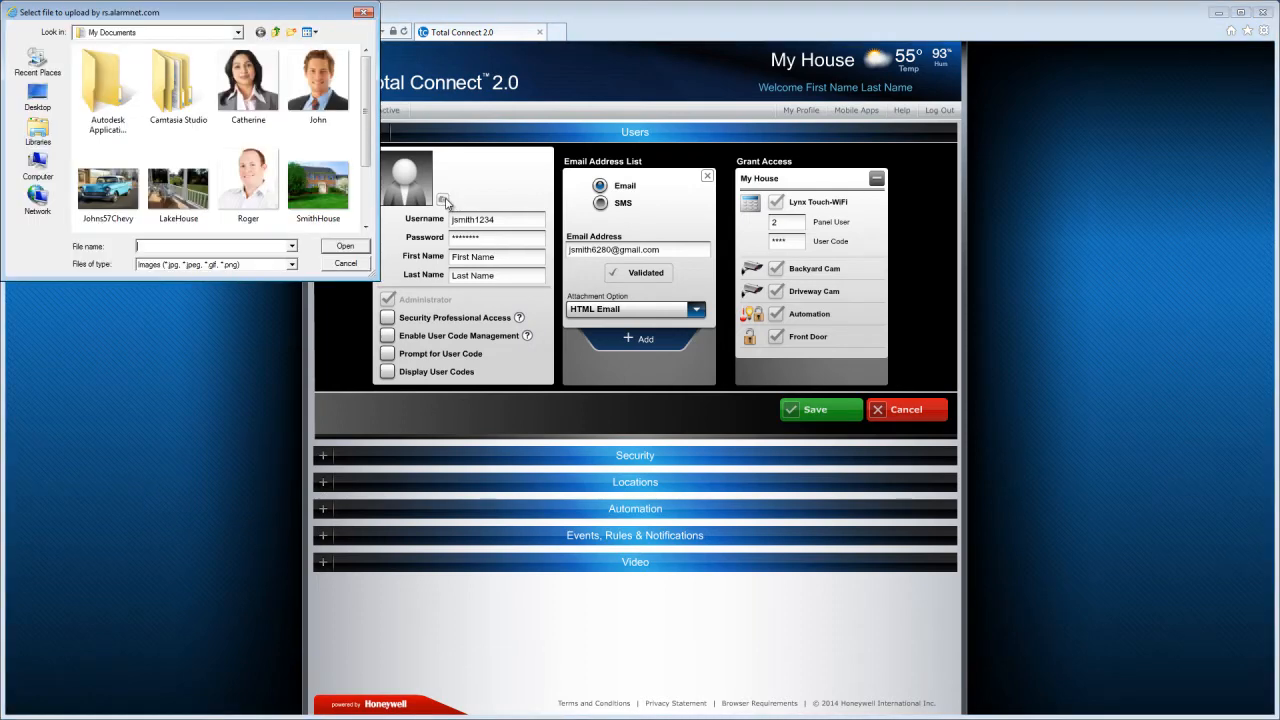
{"action": "left_click", "coordinate": [318, 80]}
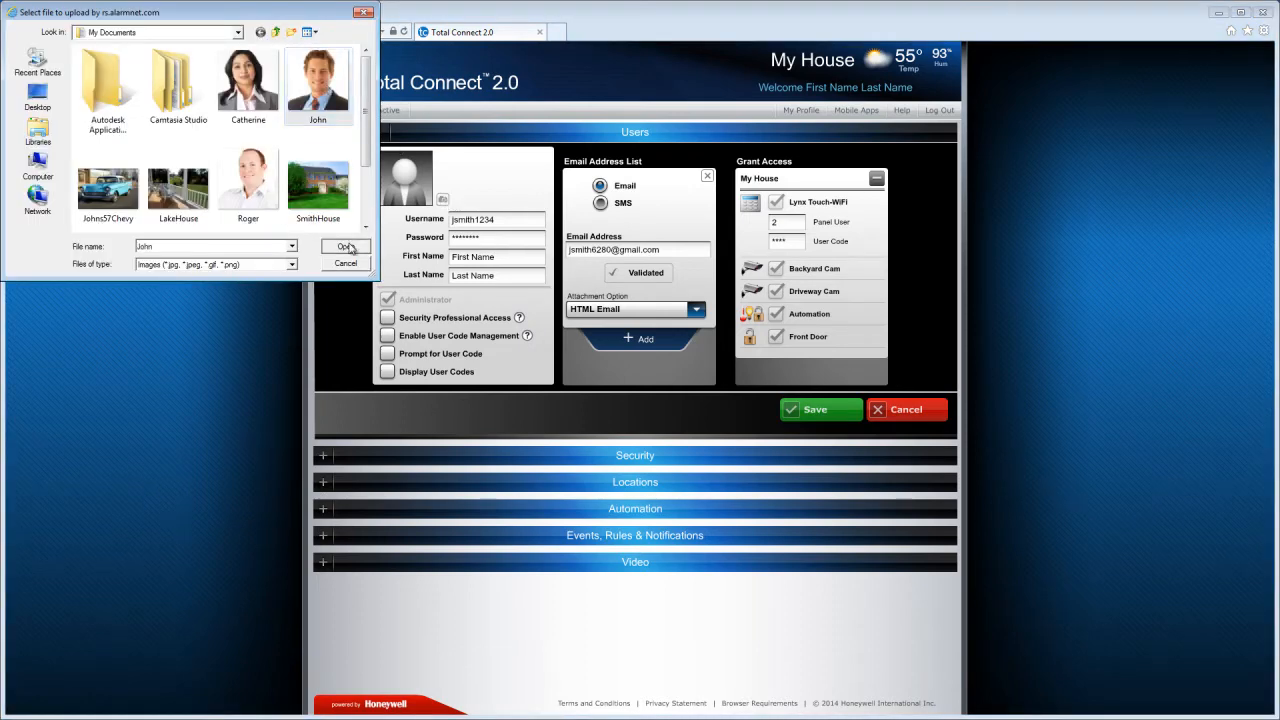
{"action": "left_click", "coordinate": [344, 246]}
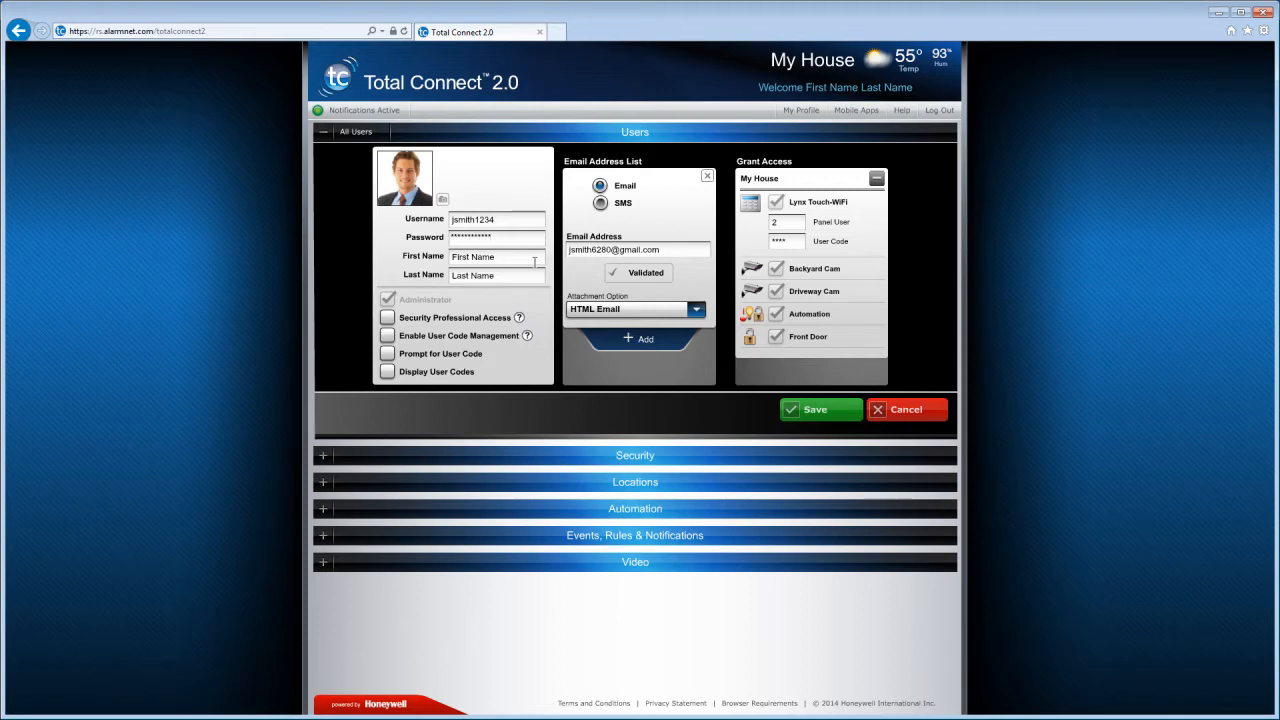
Enter the user's name as John Smith
{"action": "type", "text": "John"}
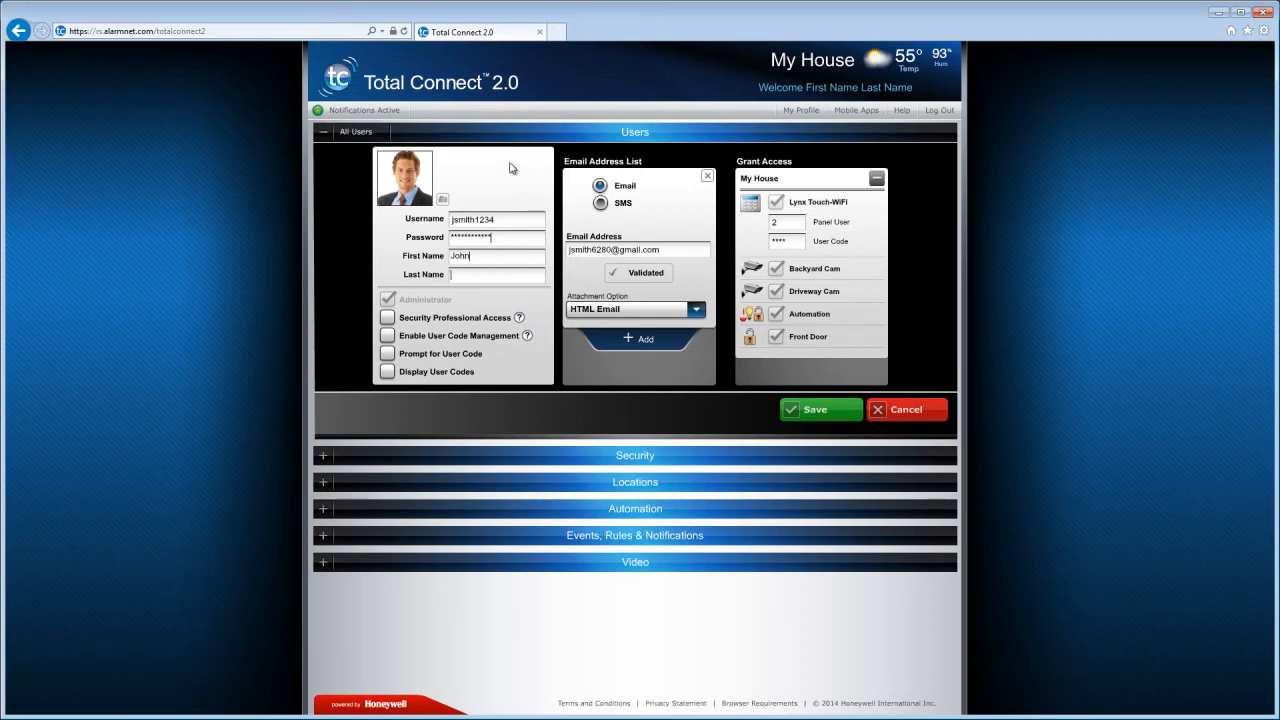
{"action": "type", "text": "Smith"}
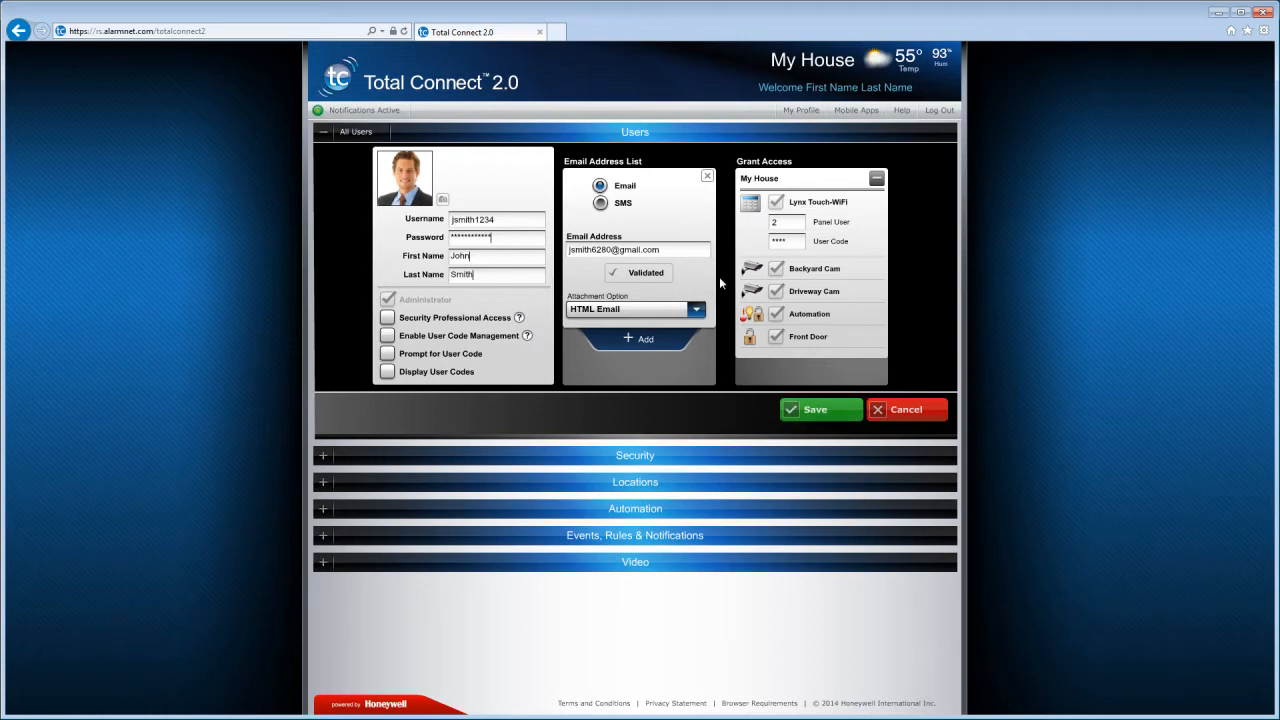
Replace the email address with the smith62 address and validate it
{"action": "left_click", "coordinate": [600, 204]}
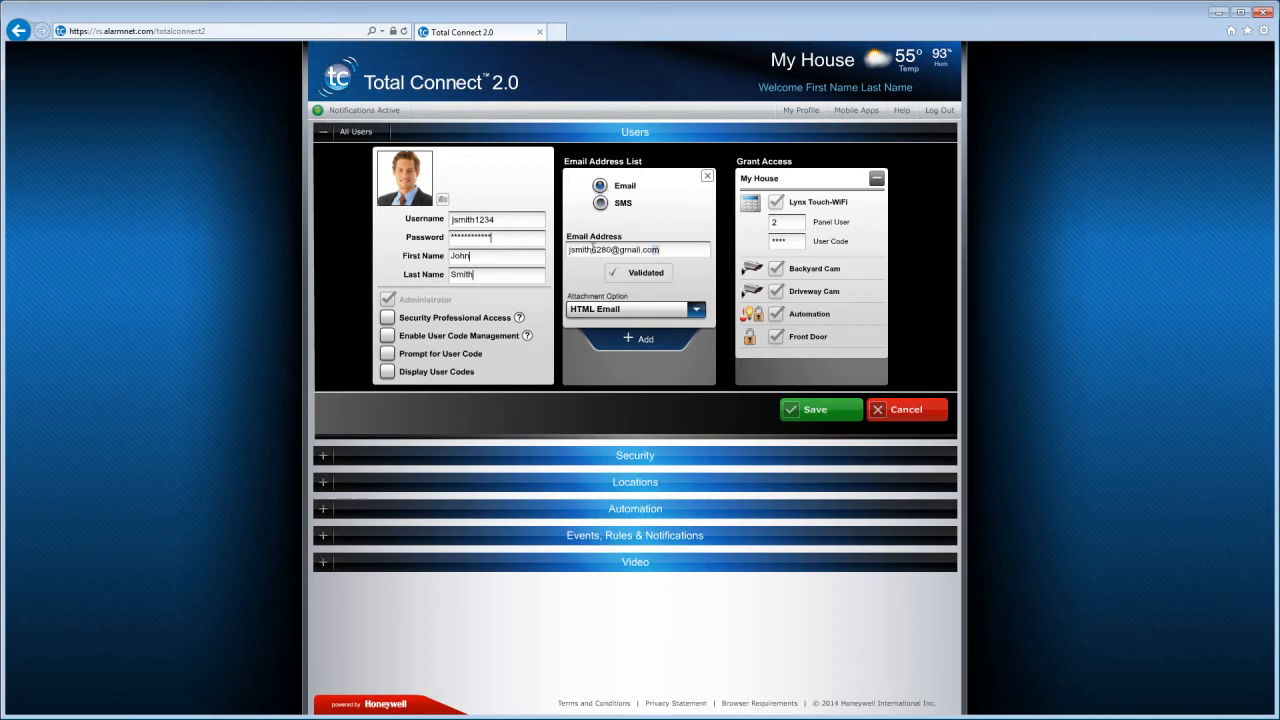
{"action": "left_click", "coordinate": [636, 248]}
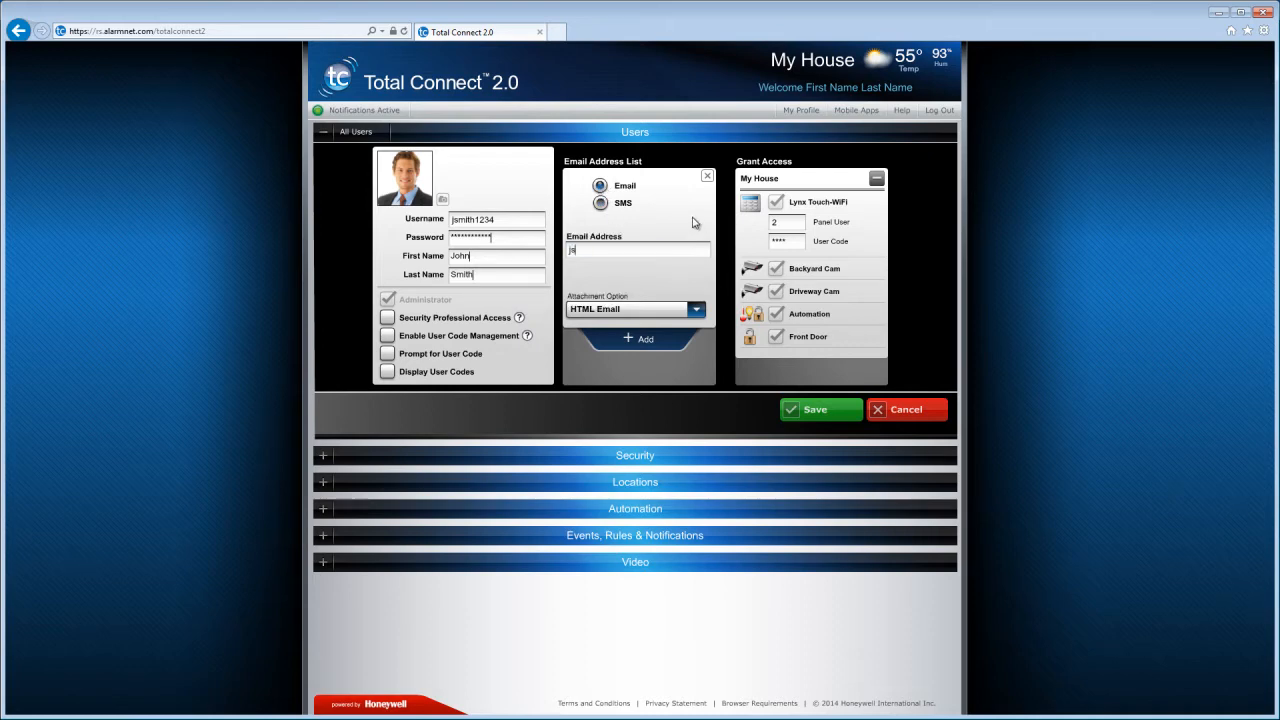
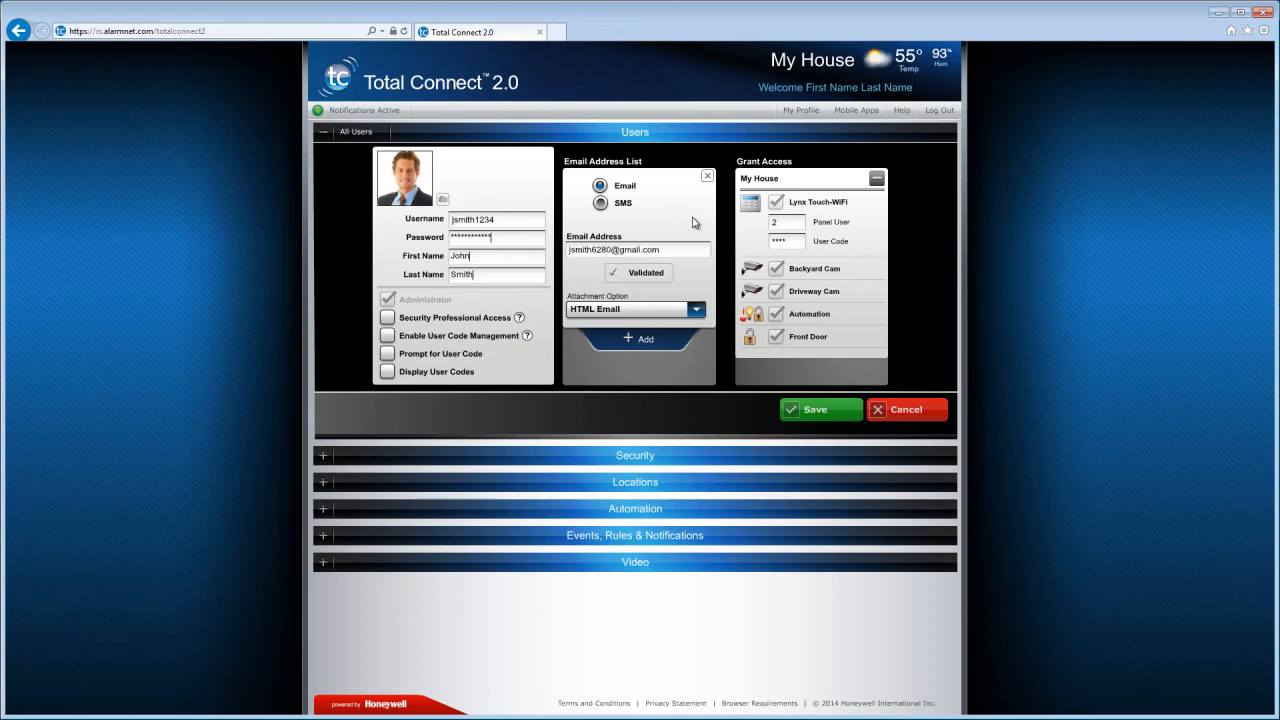
{"action": "left_click", "coordinate": [696, 308]}
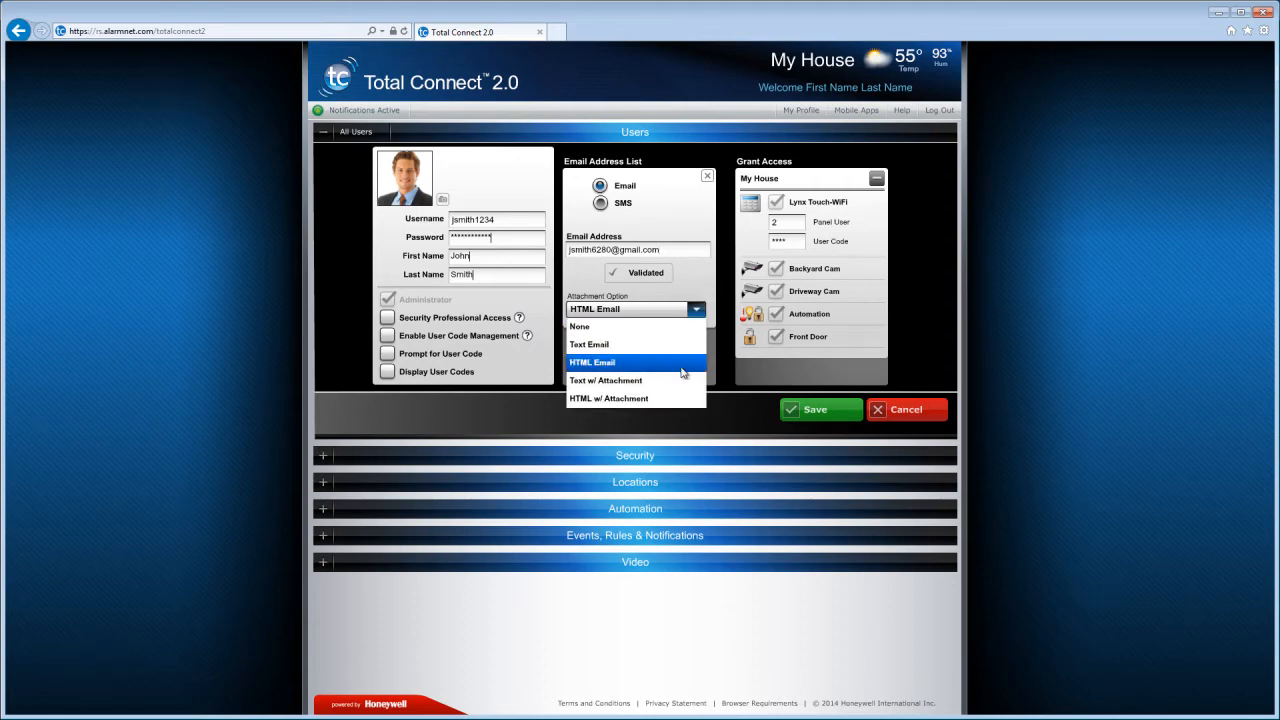
{"action": "left_click", "coordinate": [608, 398]}
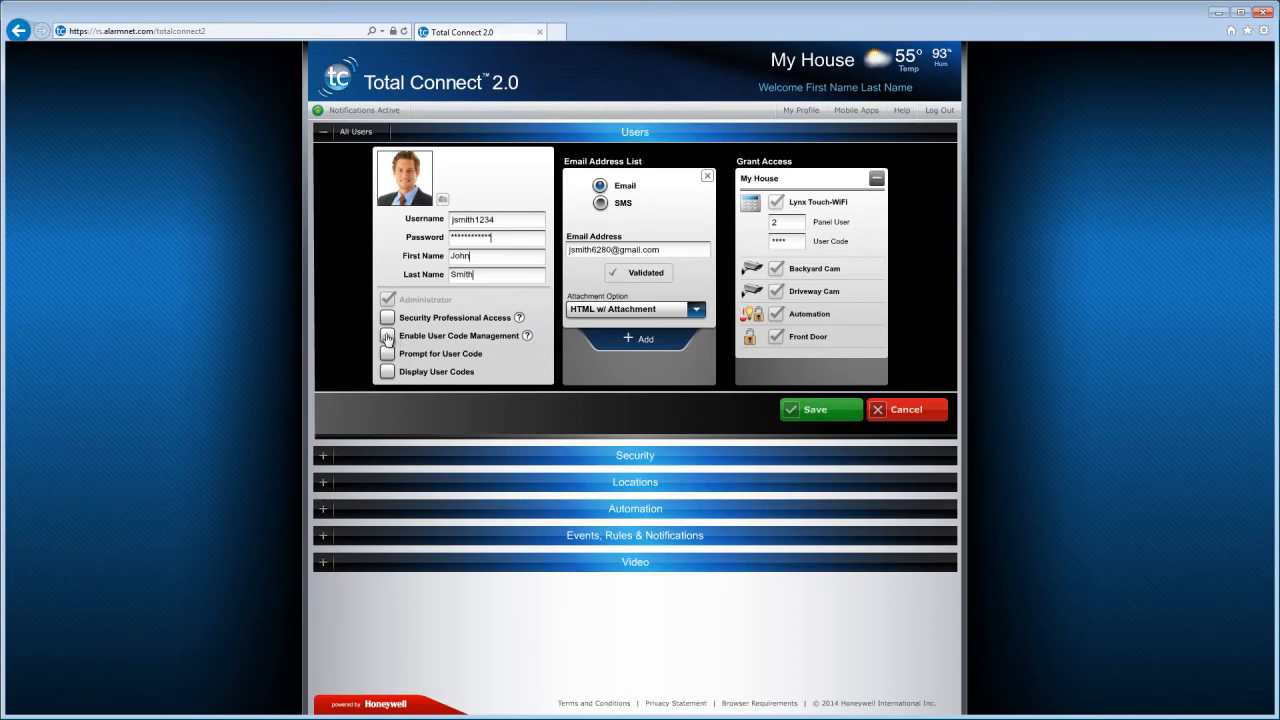
{"action": "left_click", "coordinate": [388, 336]}
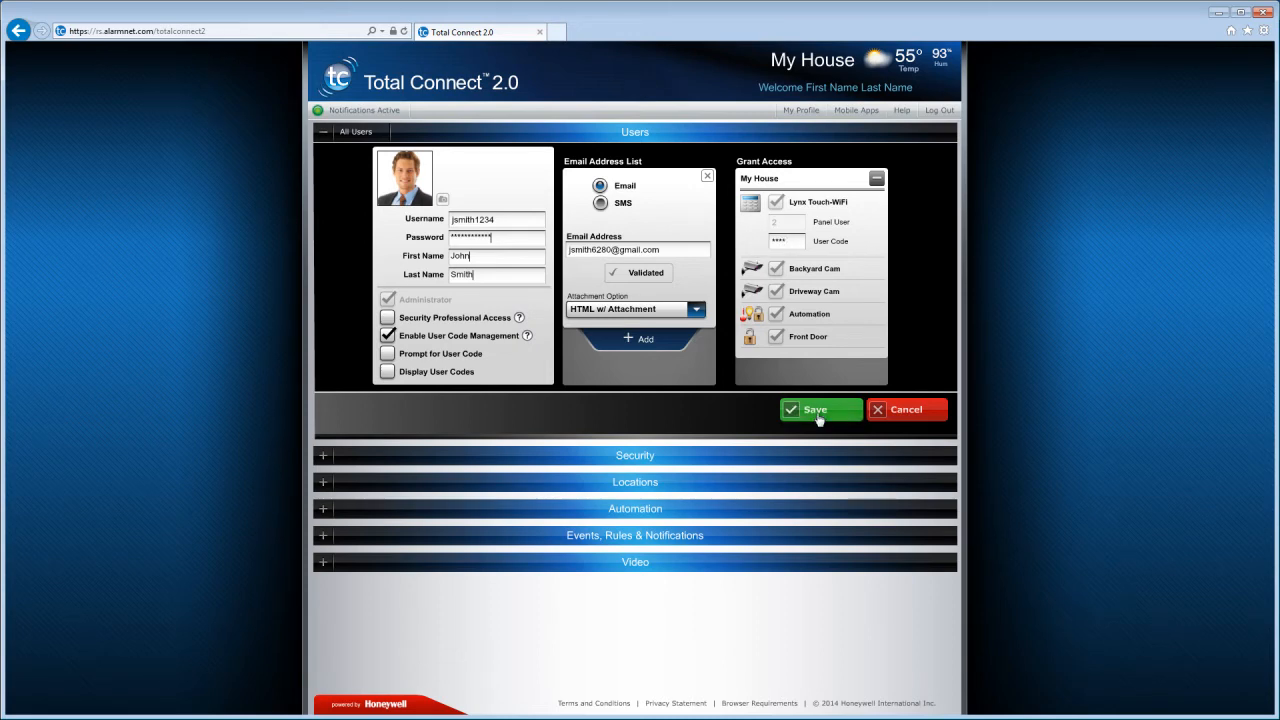
{"action": "left_click", "coordinate": [814, 408]}
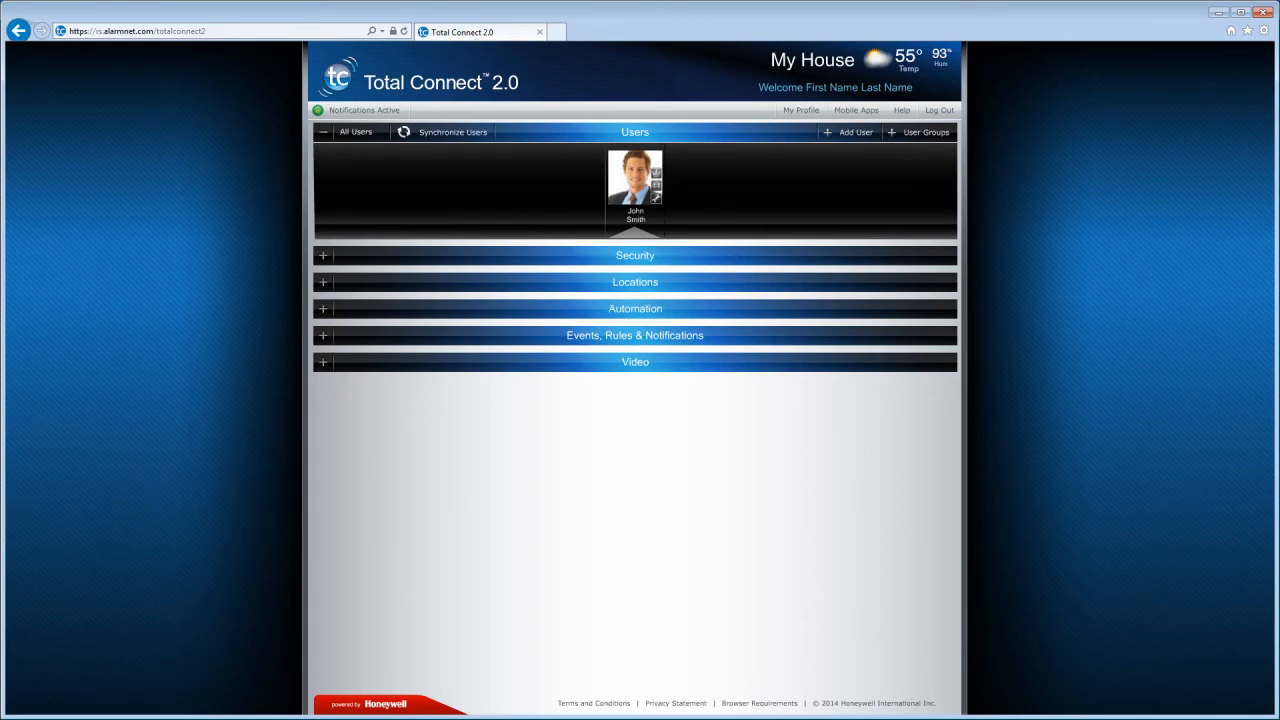
{"action": "mouse_move", "coordinate": [462, 180]}
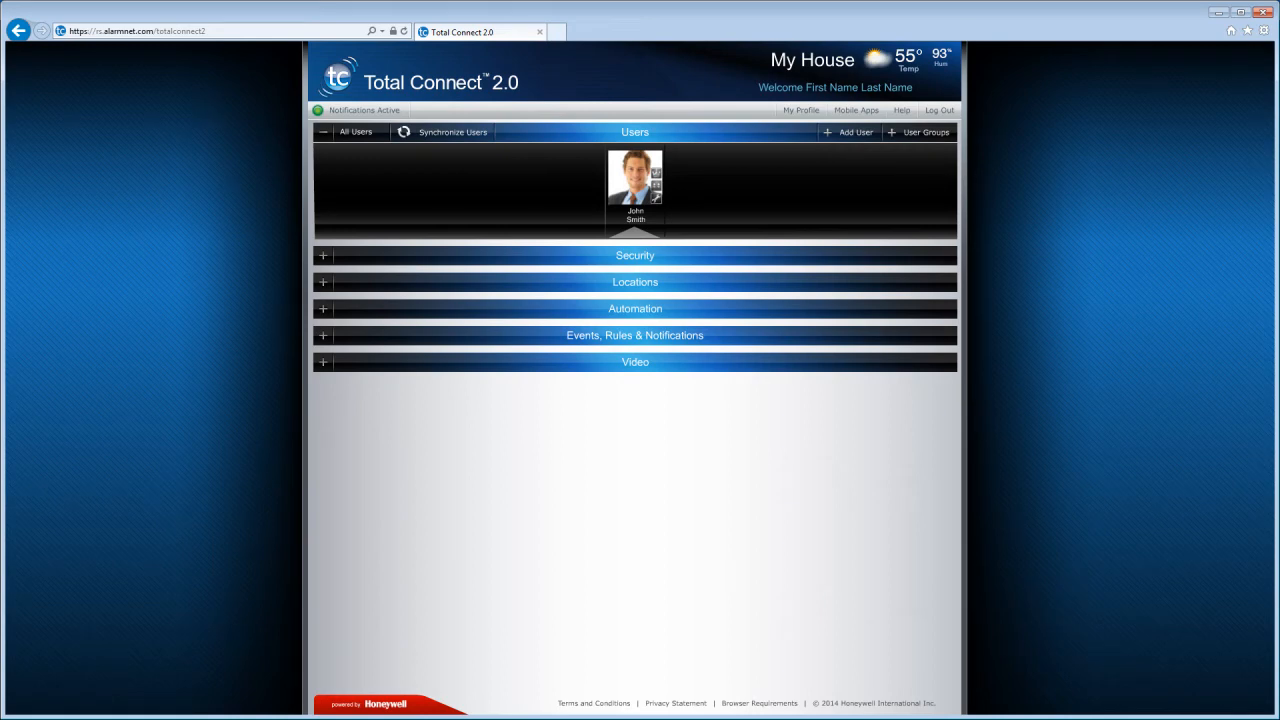
{"action": "mouse_move", "coordinate": [350, 160]}
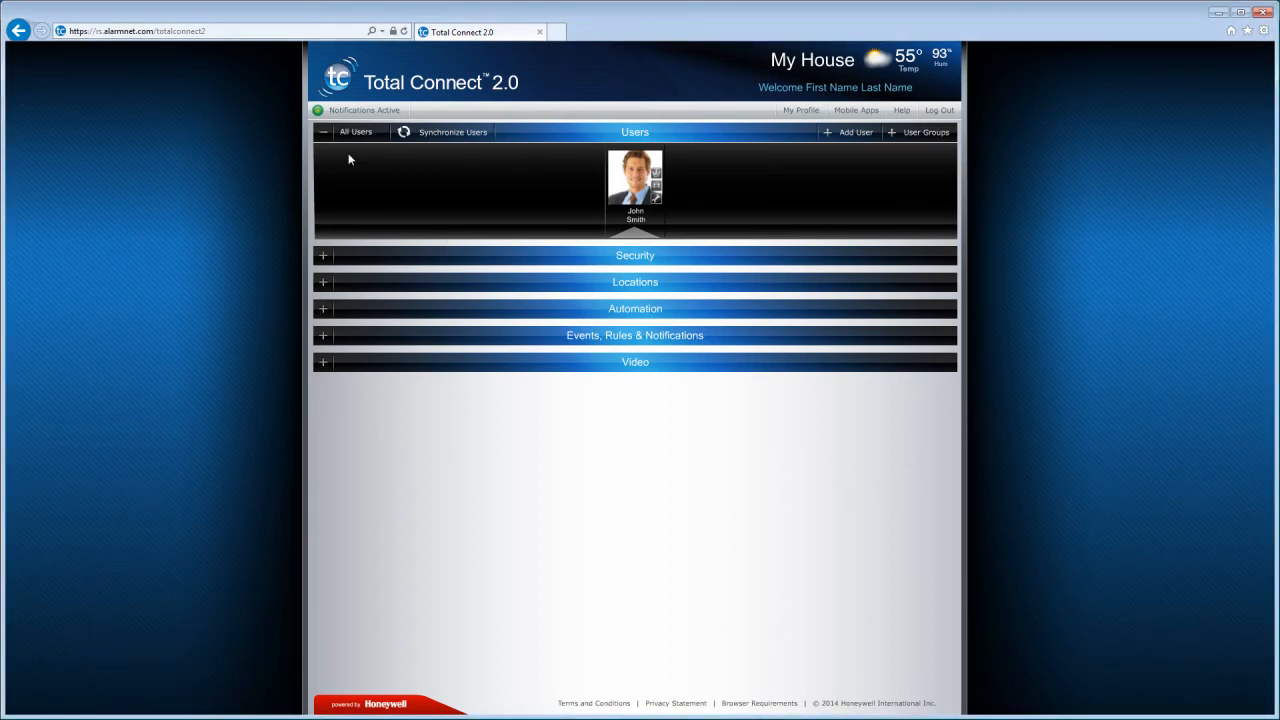
Expand the Security section showing the system as Disarmed
{"action": "left_click", "coordinate": [324, 132]}
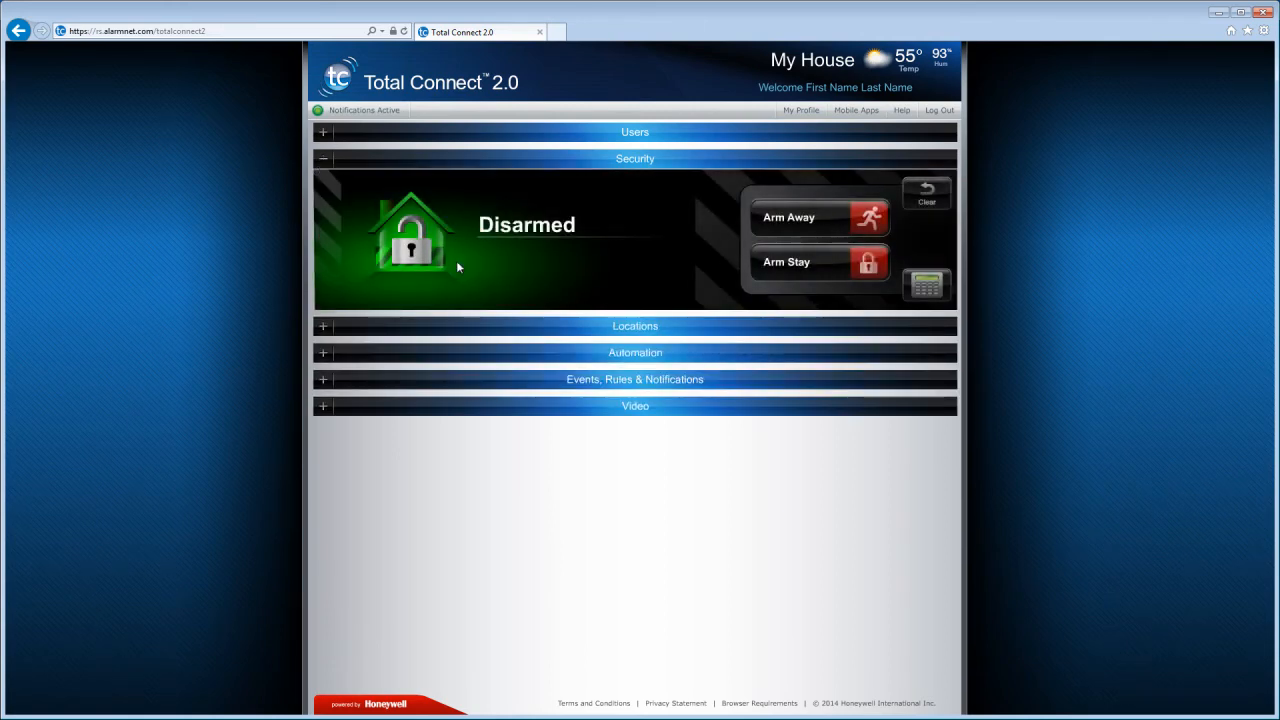
Arm the system in Stay mode, then use the keypad view to disarm it
{"action": "left_click", "coordinate": [784, 262]}
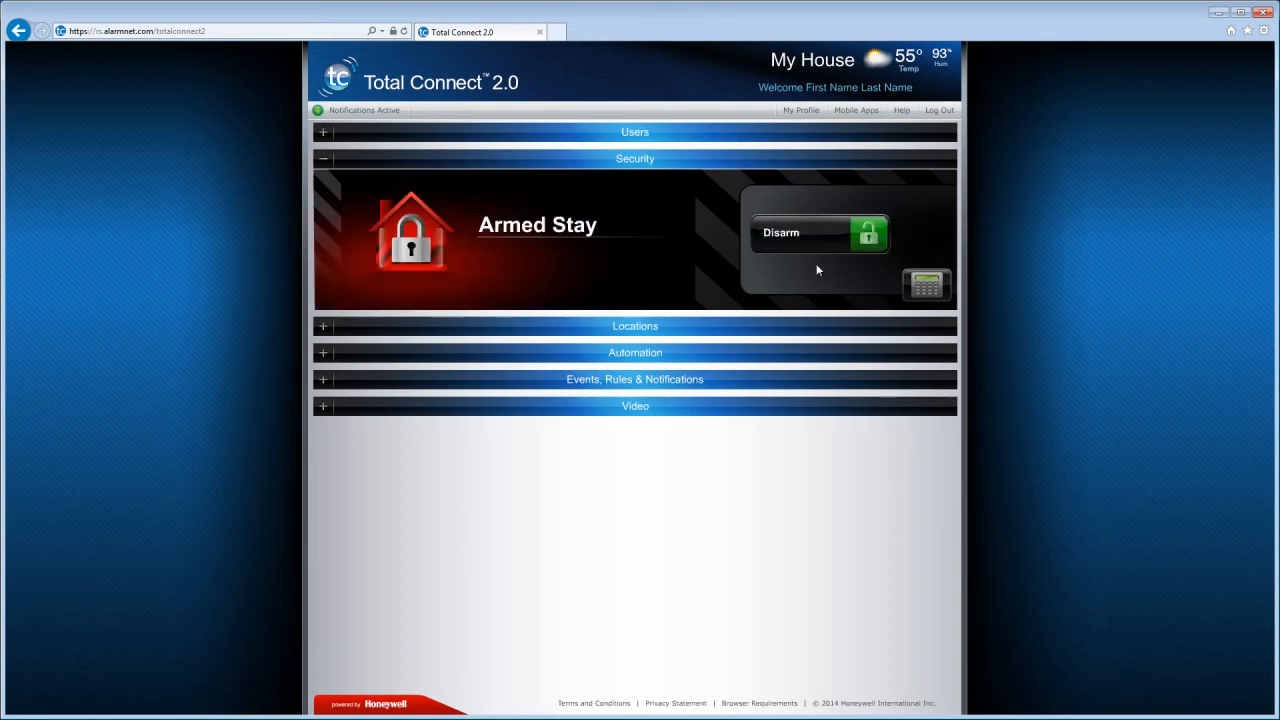
{"action": "mouse_move", "coordinate": [926, 290]}
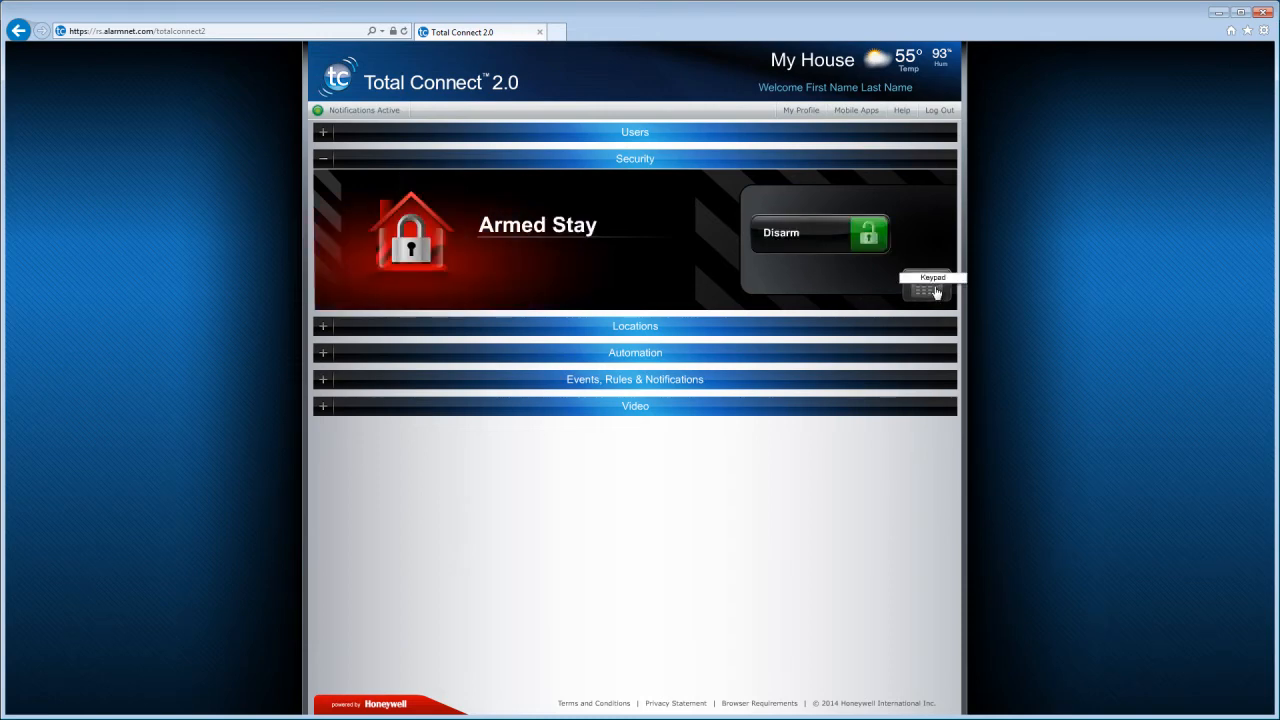
{"action": "left_click", "coordinate": [924, 290]}
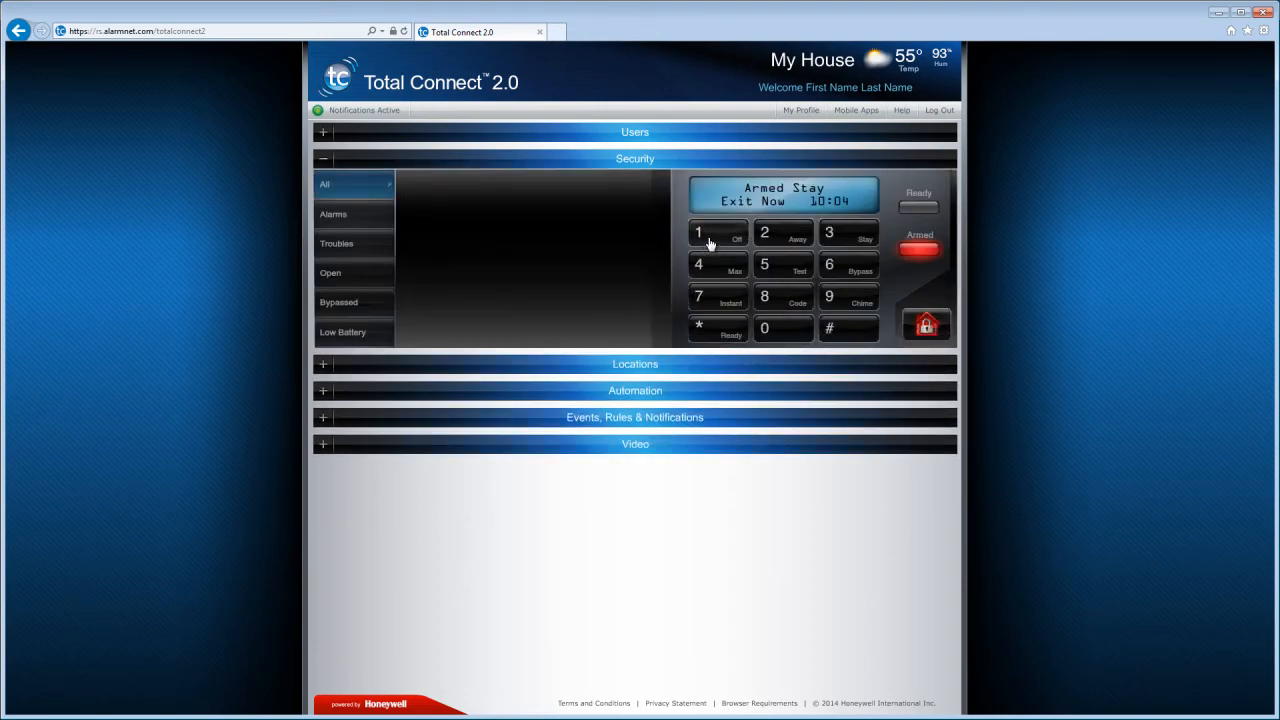
{"action": "left_click", "coordinate": [352, 184]}
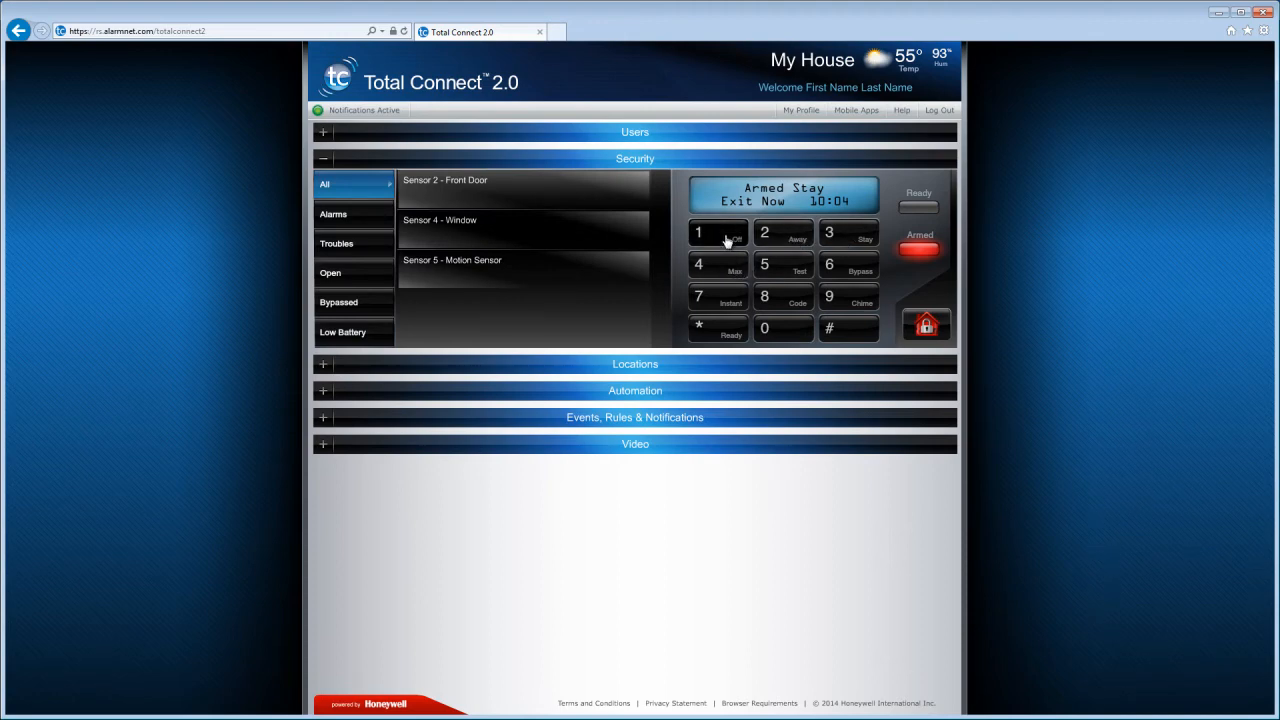
{"action": "left_click", "coordinate": [716, 236]}
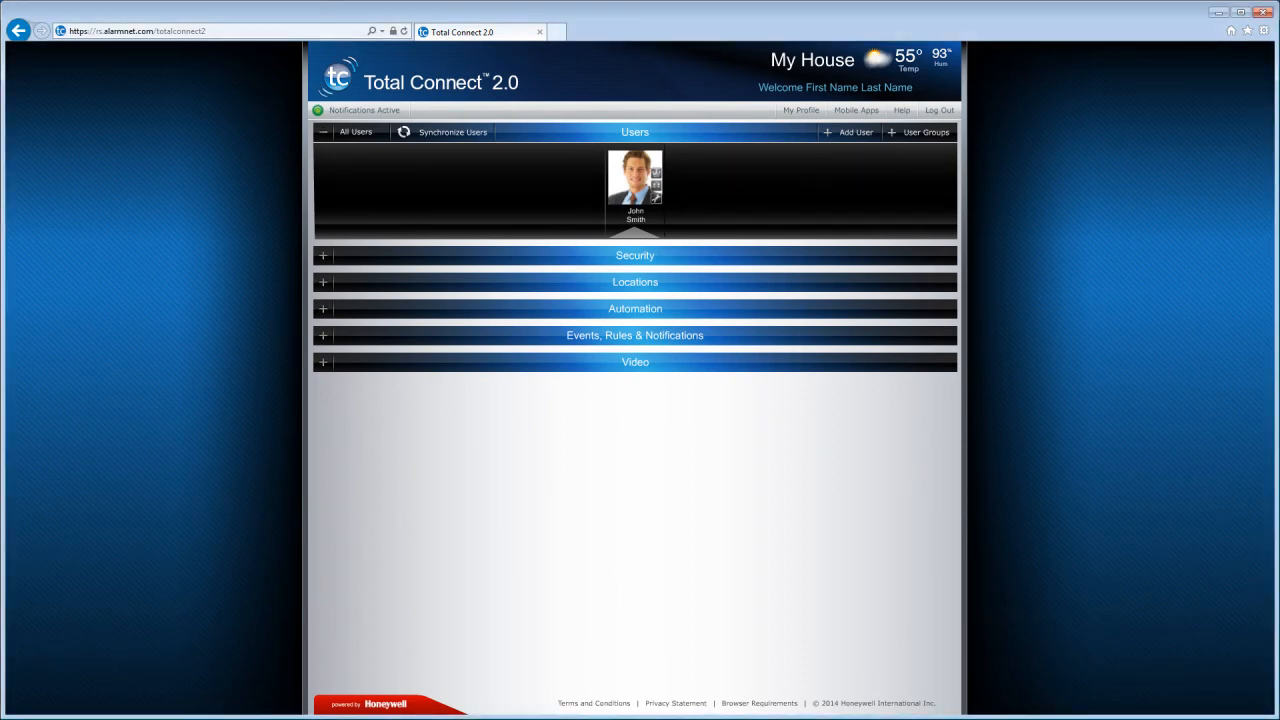
{"action": "mouse_move", "coordinate": [870, 508]}
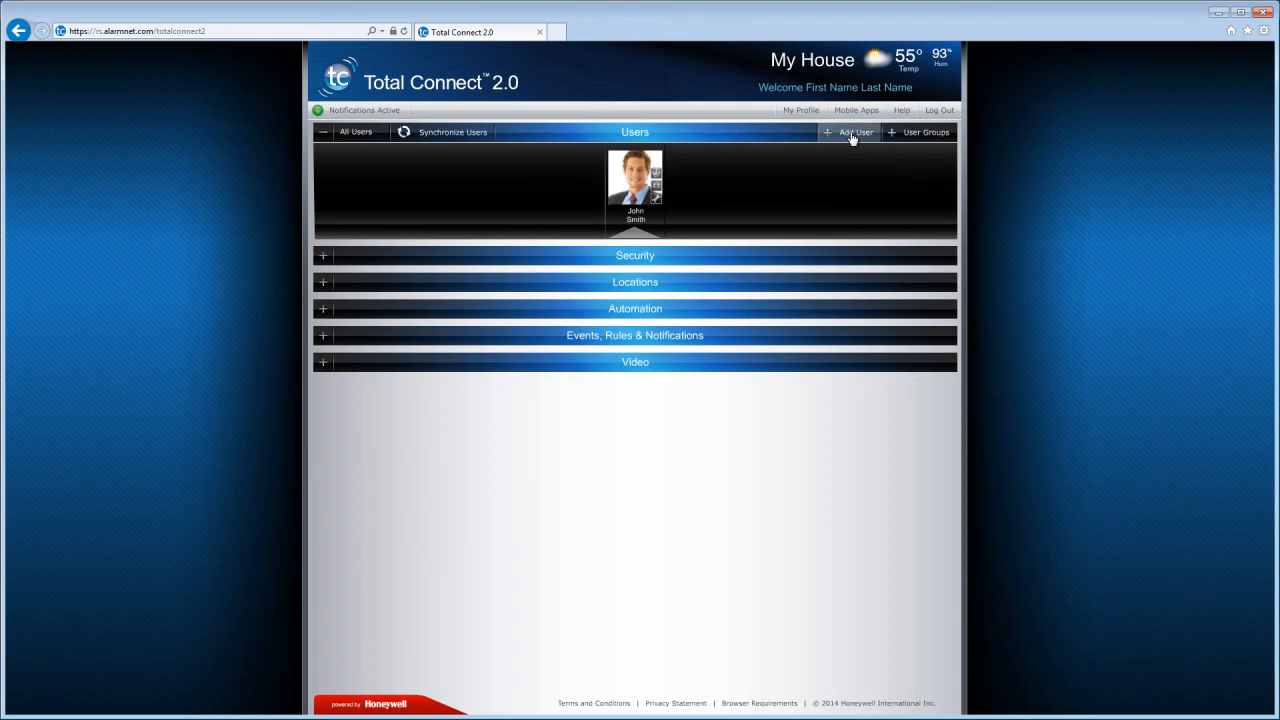
Add a new user of type Panel Only User
{"action": "left_click", "coordinate": [856, 132]}
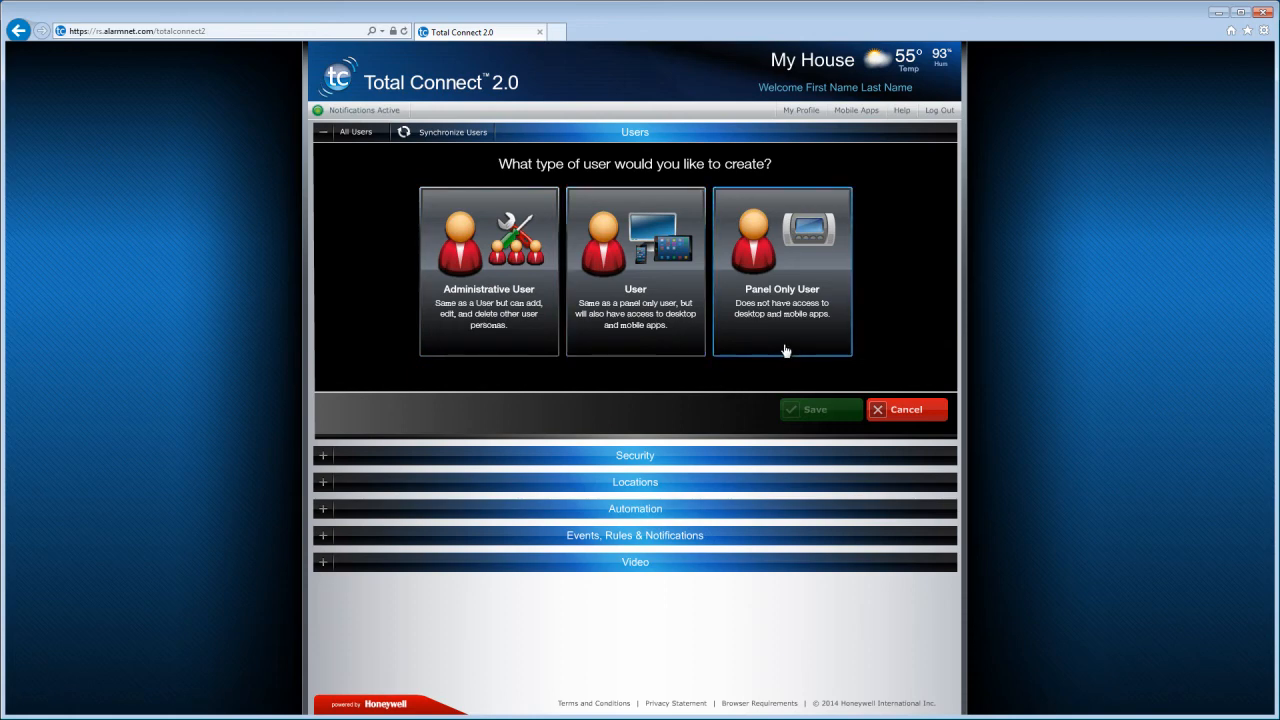
{"action": "left_click", "coordinate": [782, 270]}
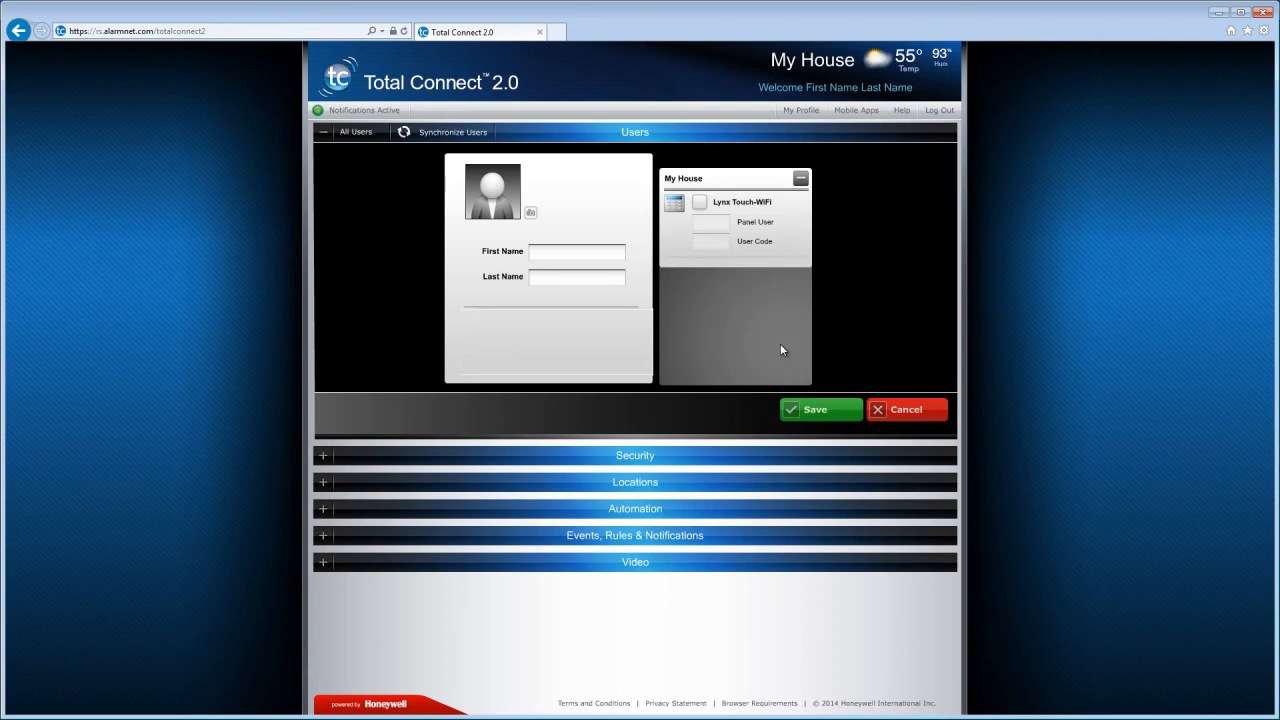
{"action": "mouse_move", "coordinate": [578, 224]}
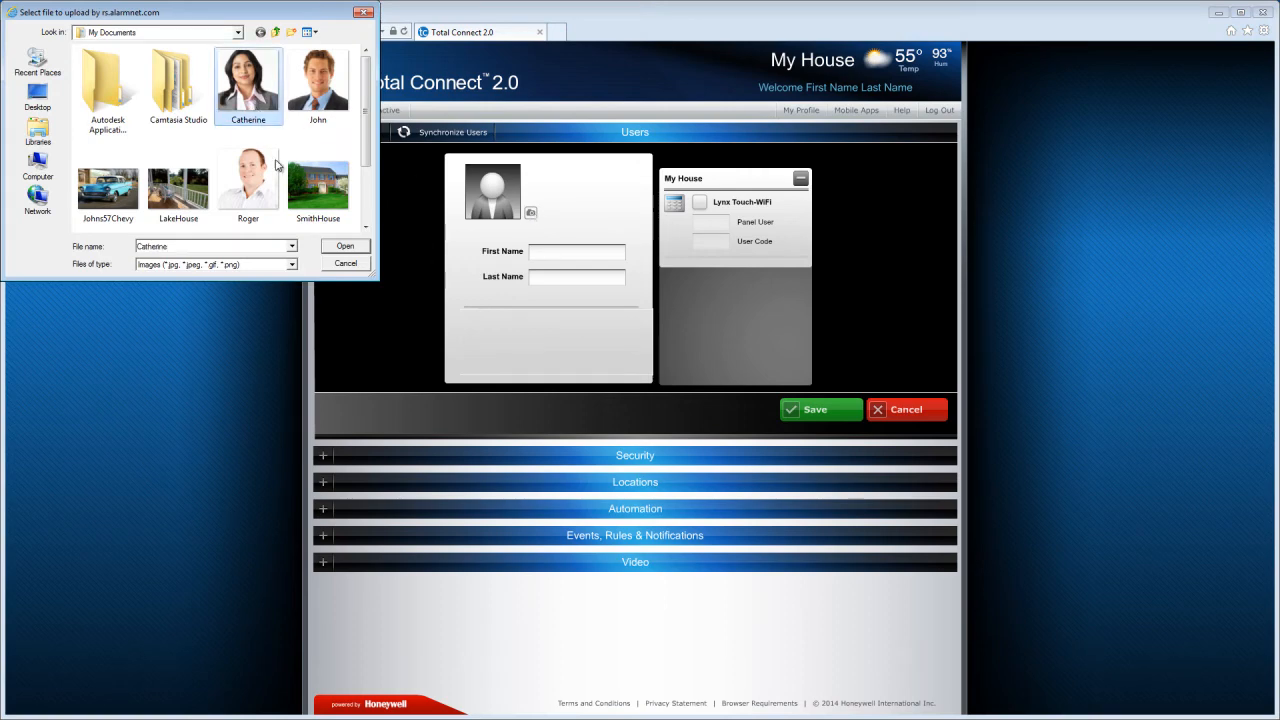
{"action": "left_click", "coordinate": [344, 246]}
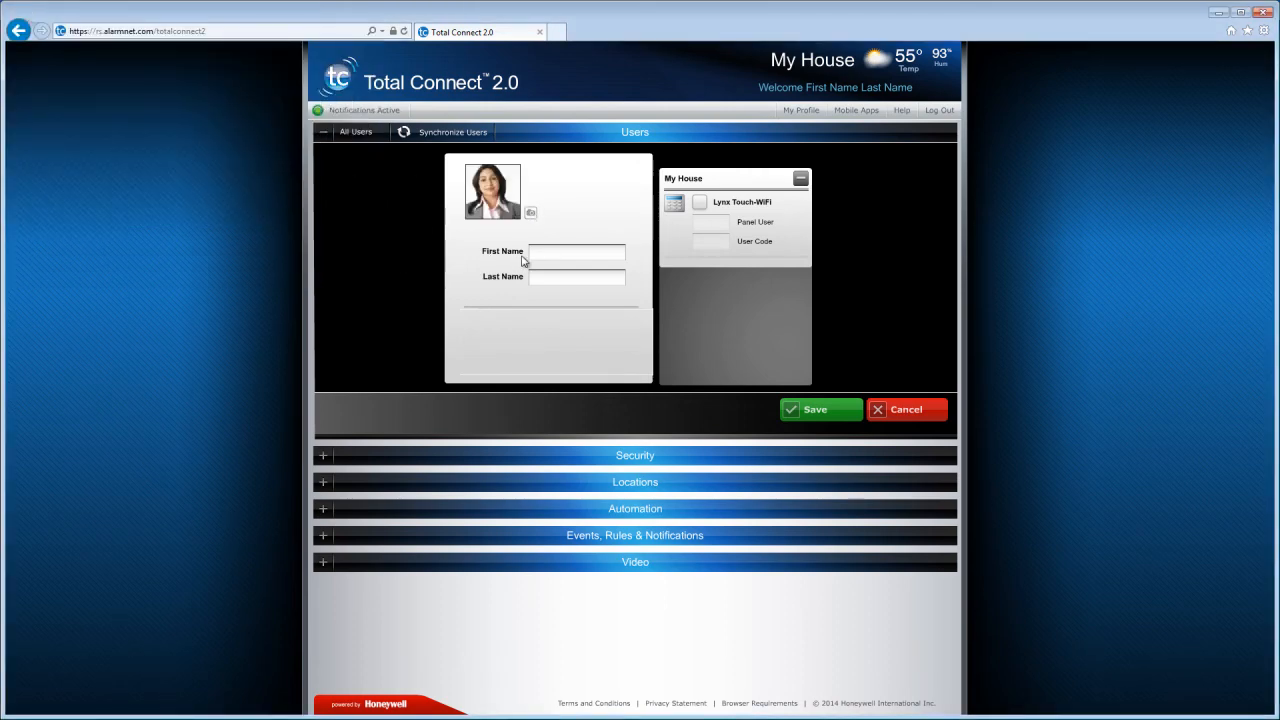
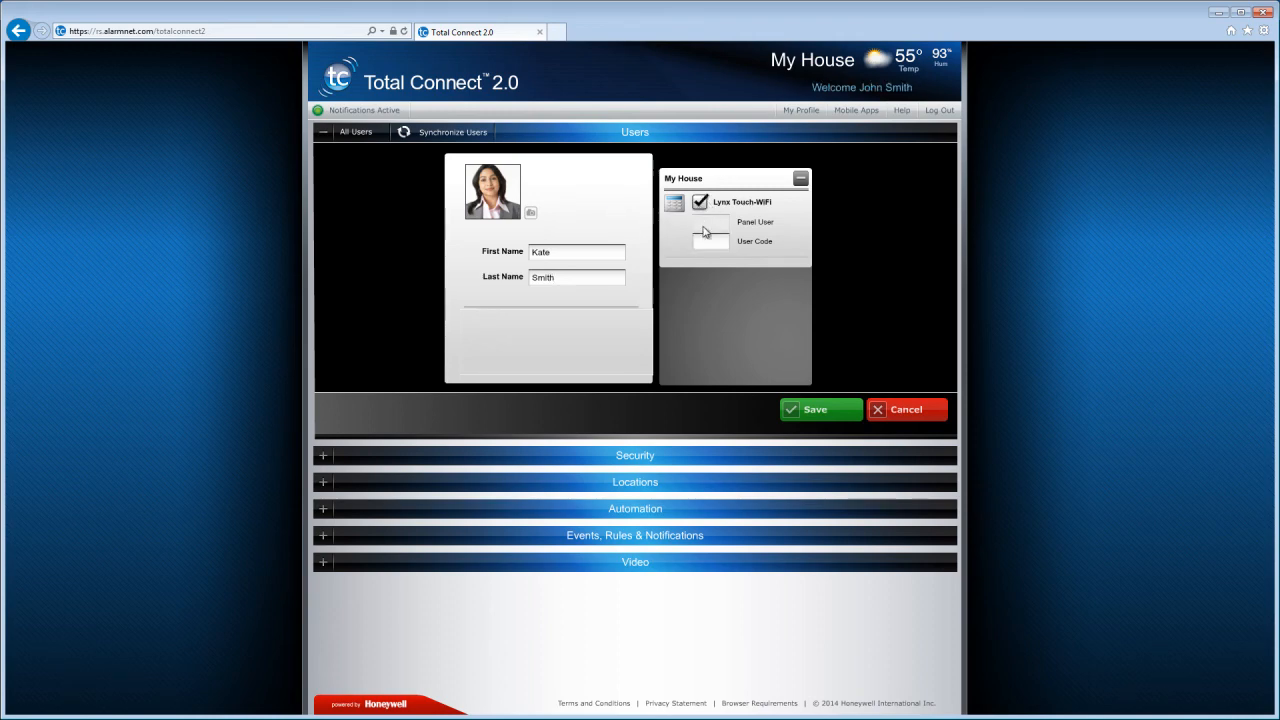
{"action": "left_click", "coordinate": [710, 240]}
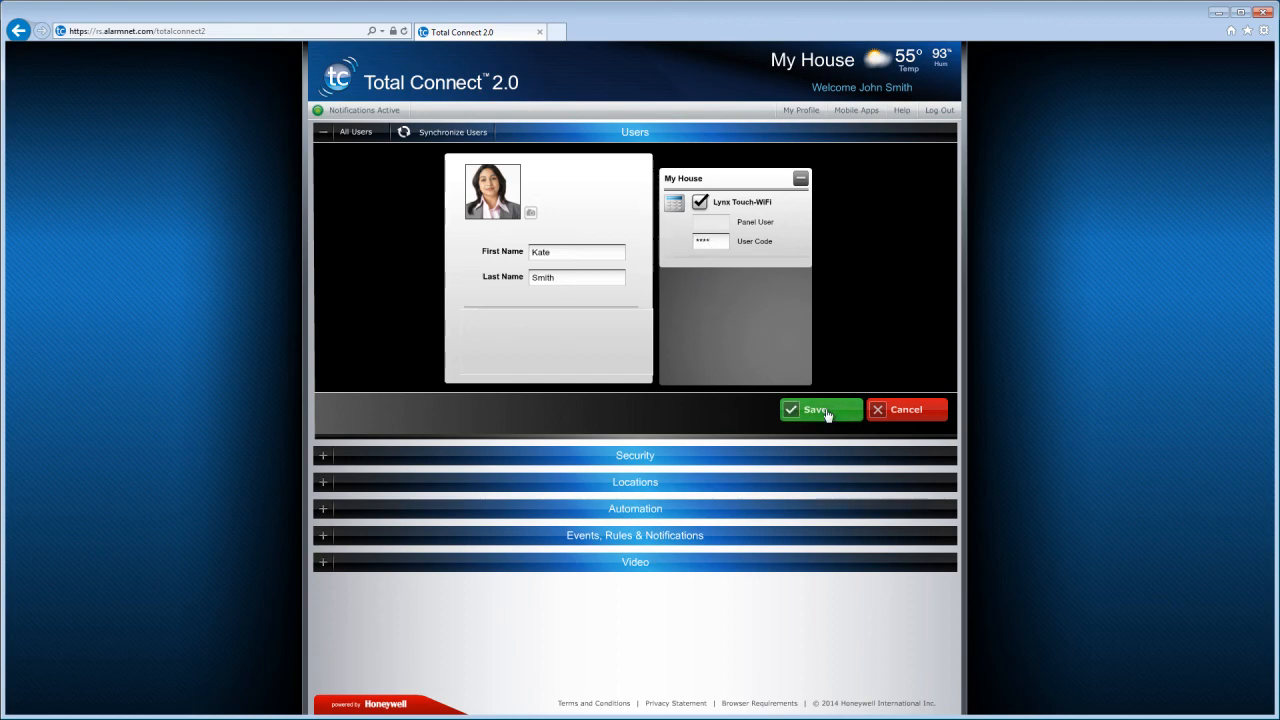
{"action": "left_click", "coordinate": [814, 408]}
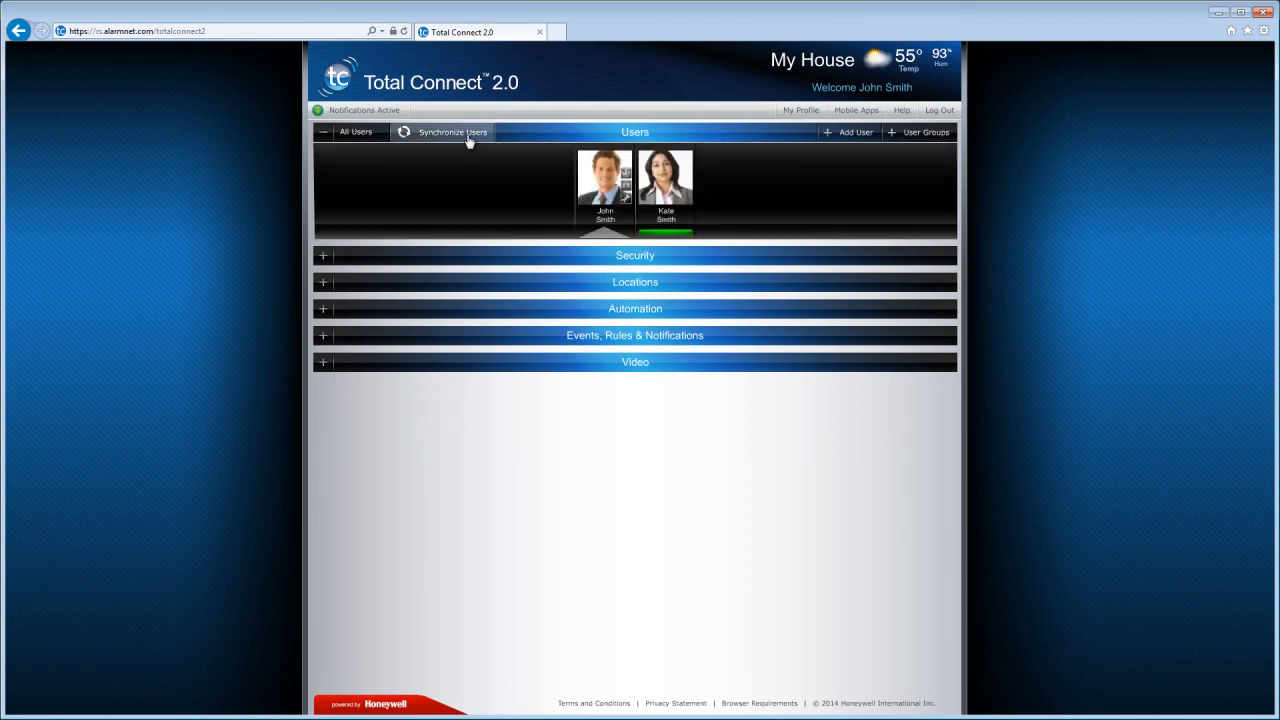
{"action": "mouse_move", "coordinate": [478, 160]}
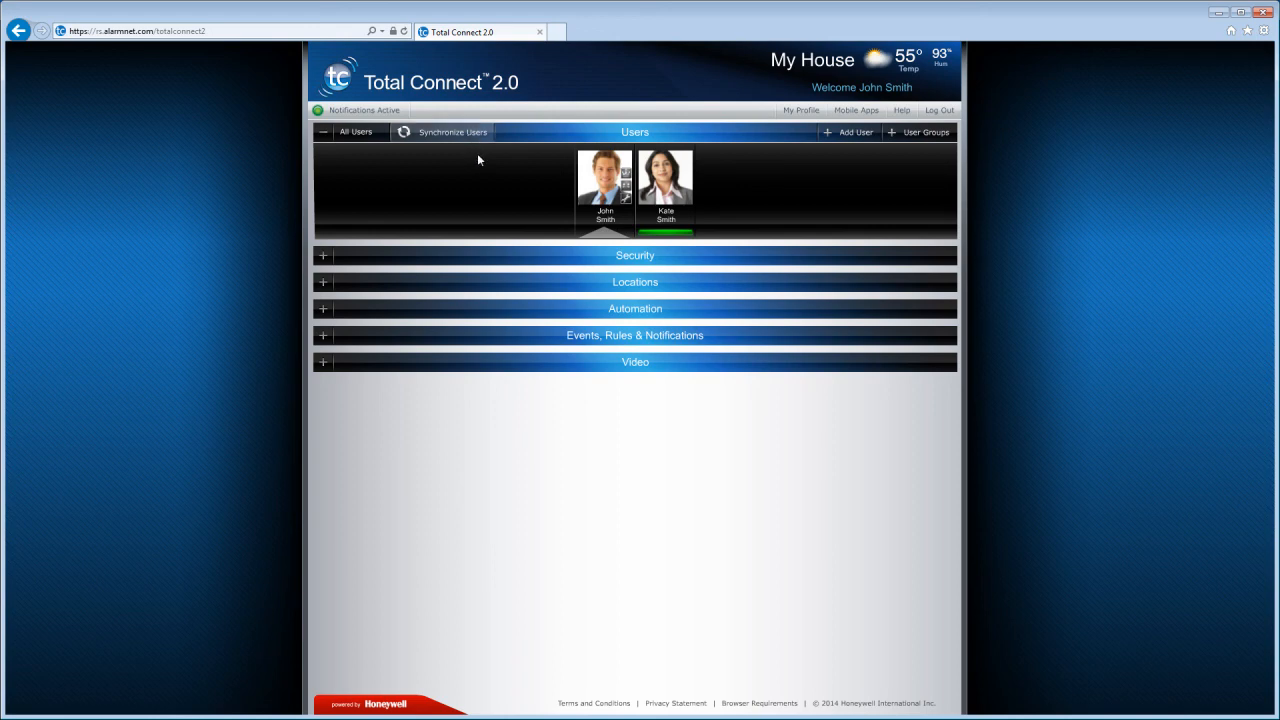
Expand Events, Rules & Notifications and load the recent sync, arm and disarm events
{"action": "left_click", "coordinate": [324, 132]}
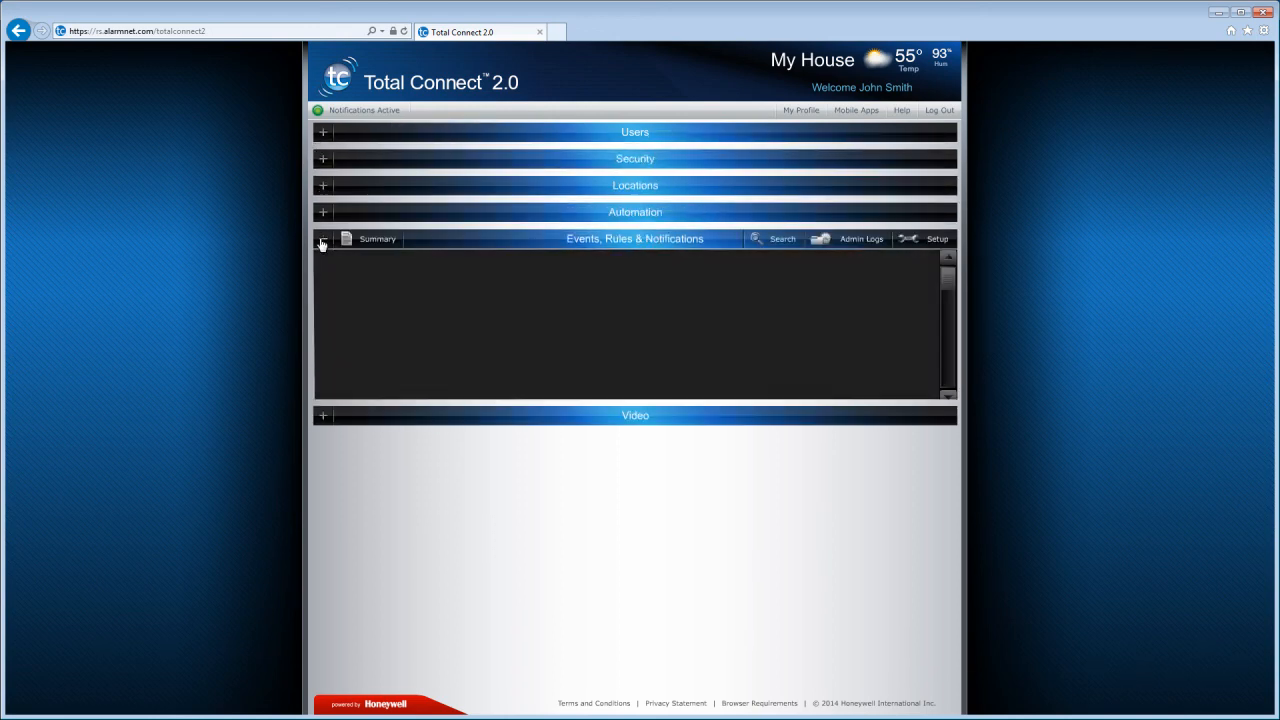
{"action": "left_click", "coordinate": [322, 238]}
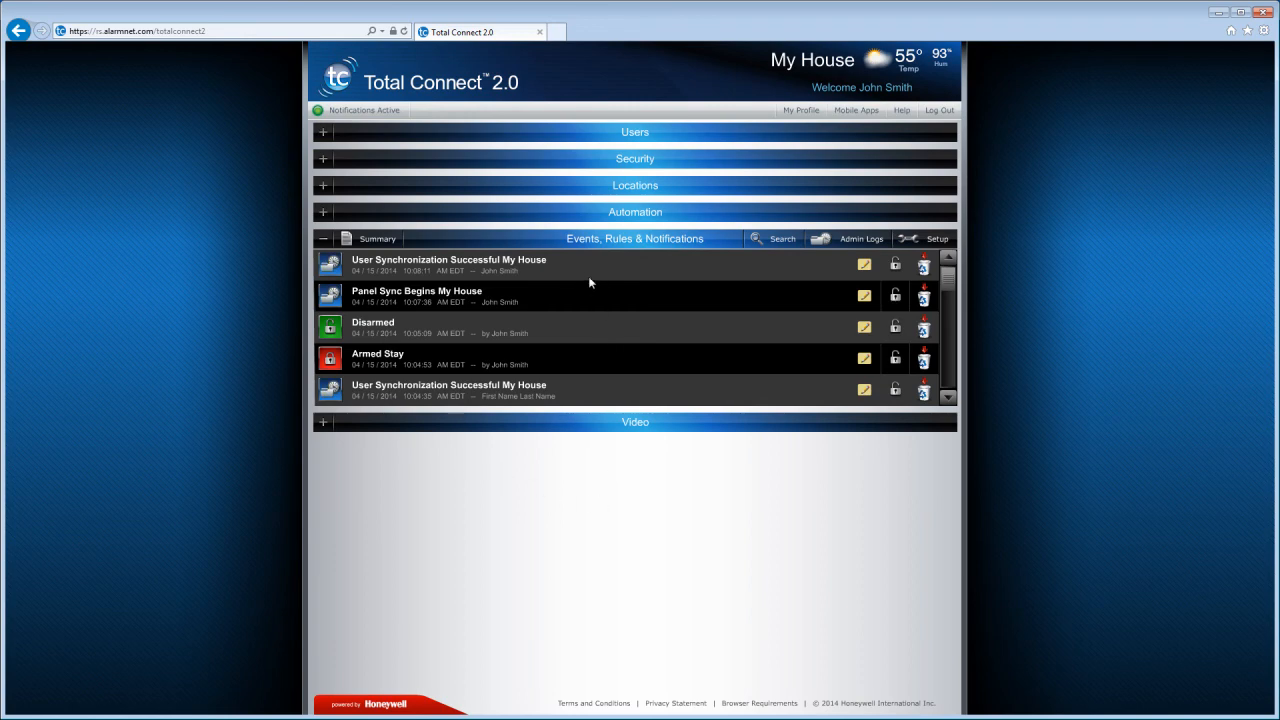
{"action": "mouse_move", "coordinate": [576, 268]}
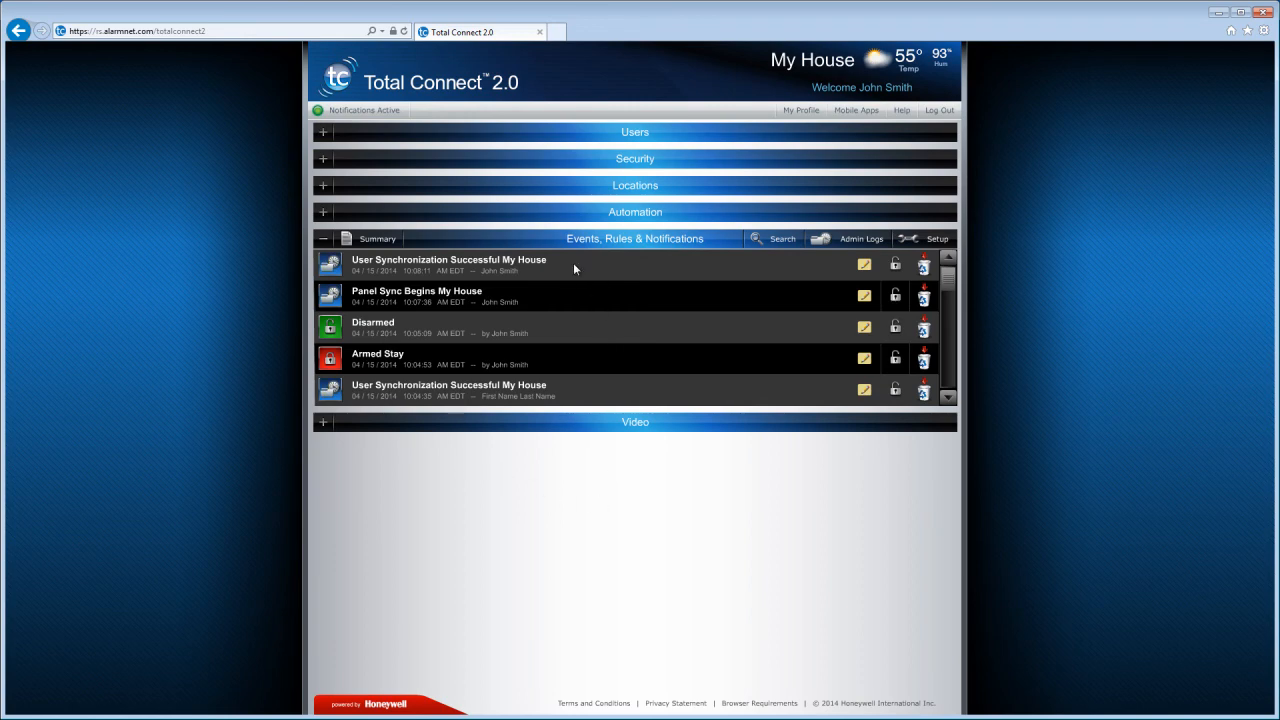